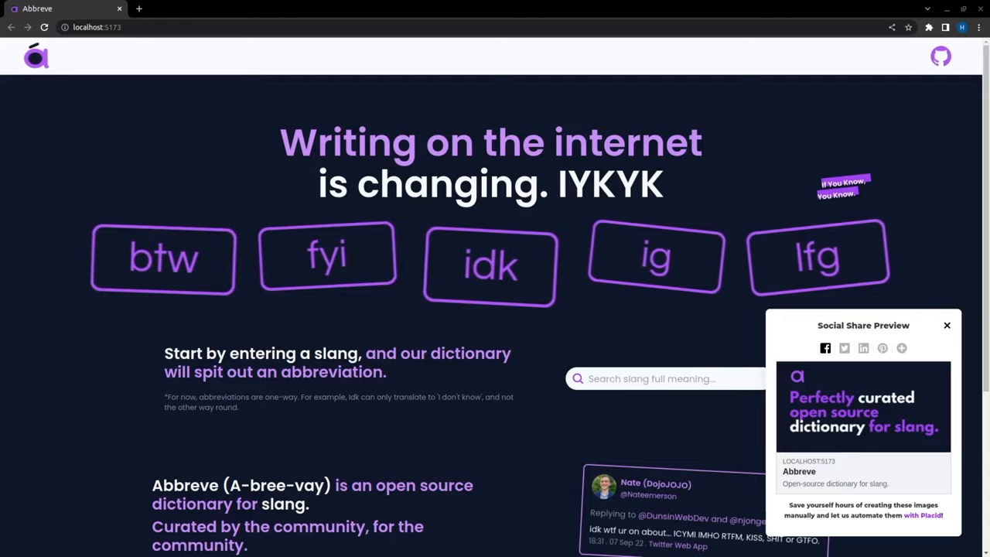
# Step: Dismiss the Social Share Preview popup showing the slang-dictionary thumbnail
pyautogui.click(947, 325)
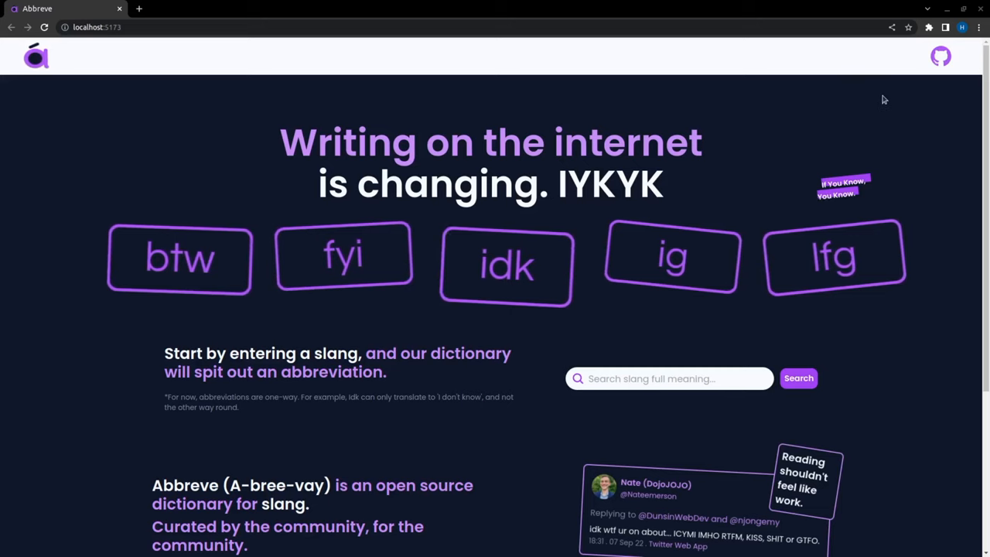
# Step: Show the Social Share Preview again, now warning that no share image is defined
pyautogui.click(929, 27)
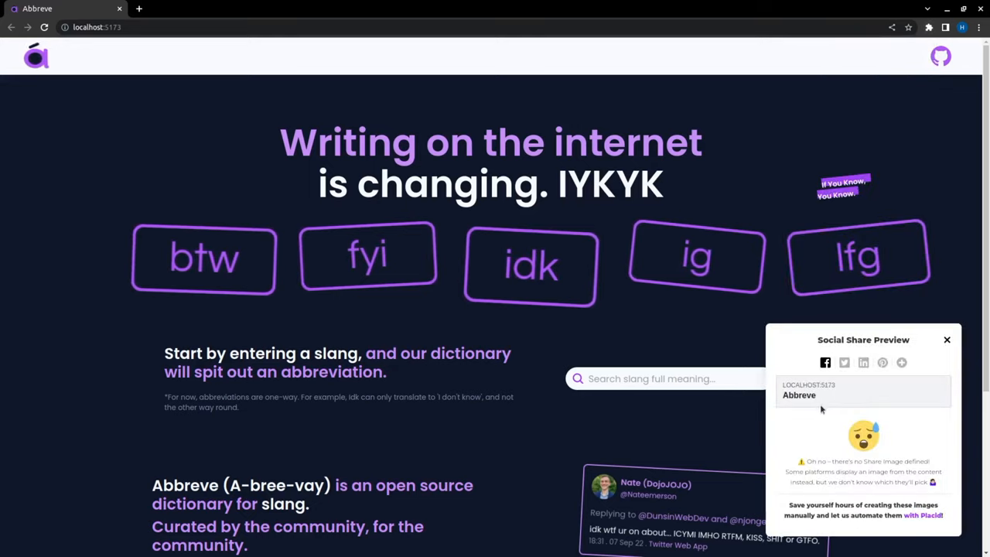
pyautogui.moveTo(792, 424)
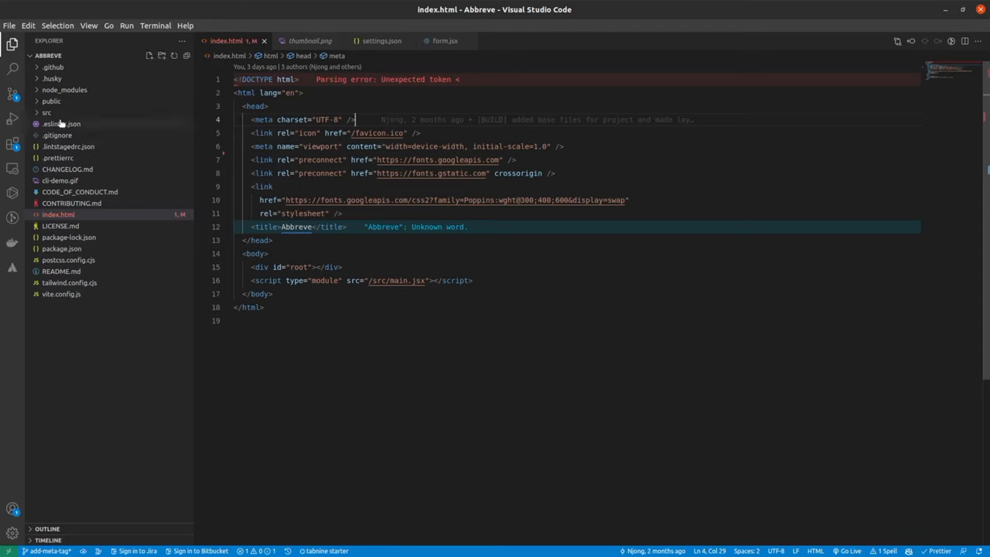
pyautogui.moveTo(52, 102)
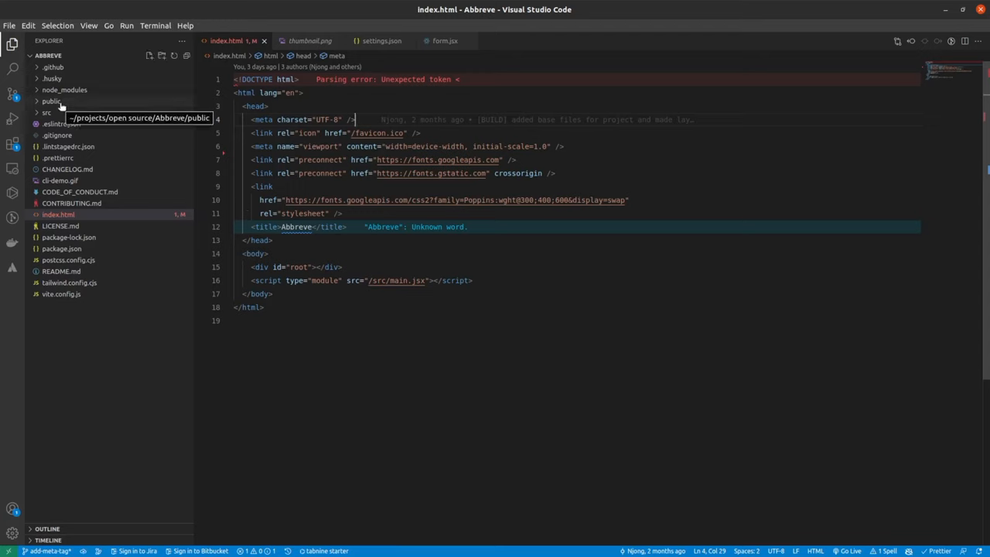
# Step: Start a new blank line in index.html's head right after the viewport meta tag
pyautogui.click(51, 102)
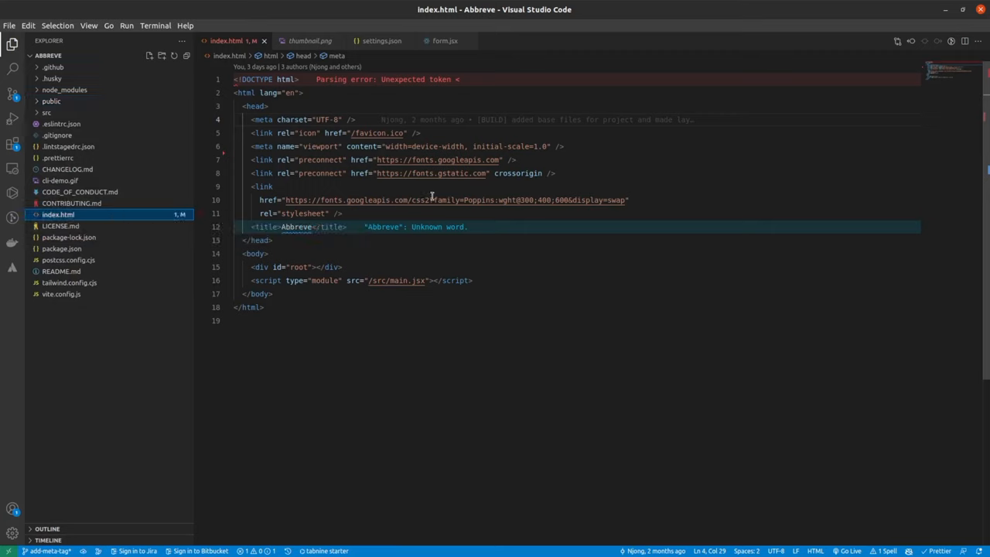
pyautogui.moveTo(432, 196)
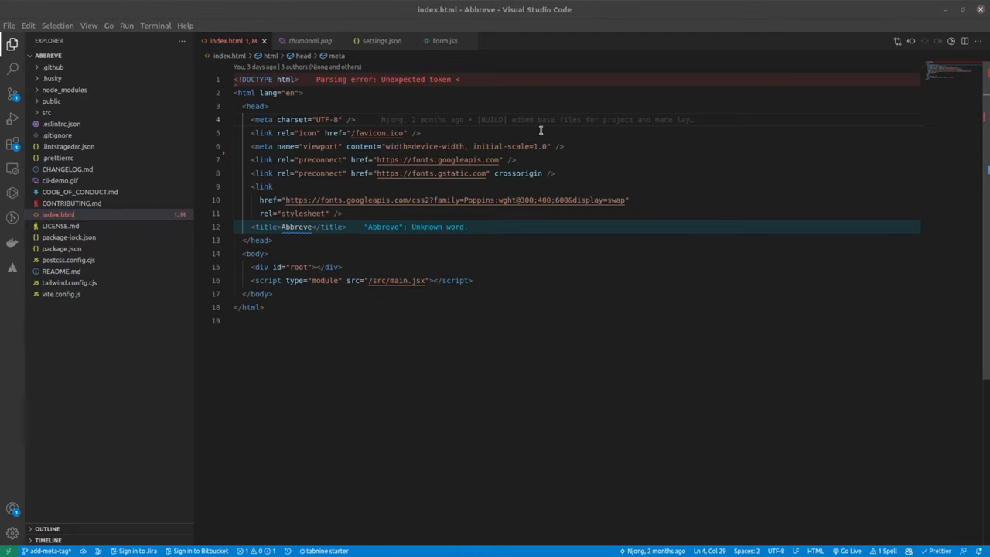
pyautogui.press('Enter')
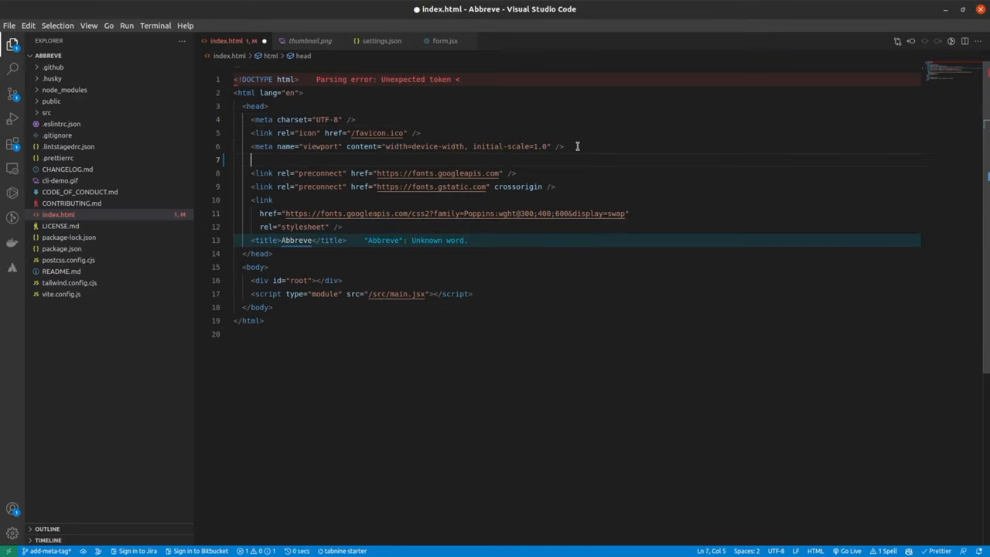
# Step: Write a meta tag with property="og:image" and a content attribute on line 7
pyautogui.write('meta')
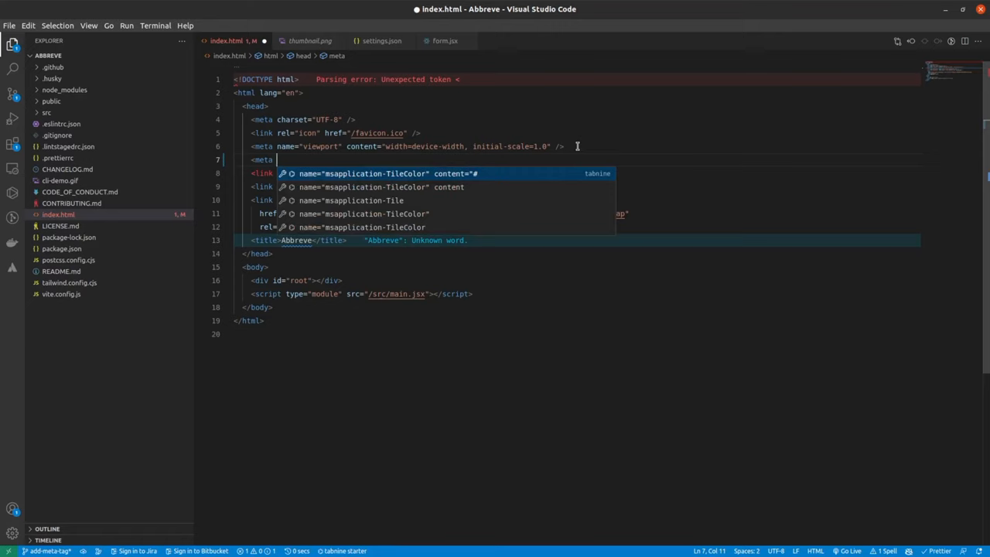
pyautogui.write('pro')
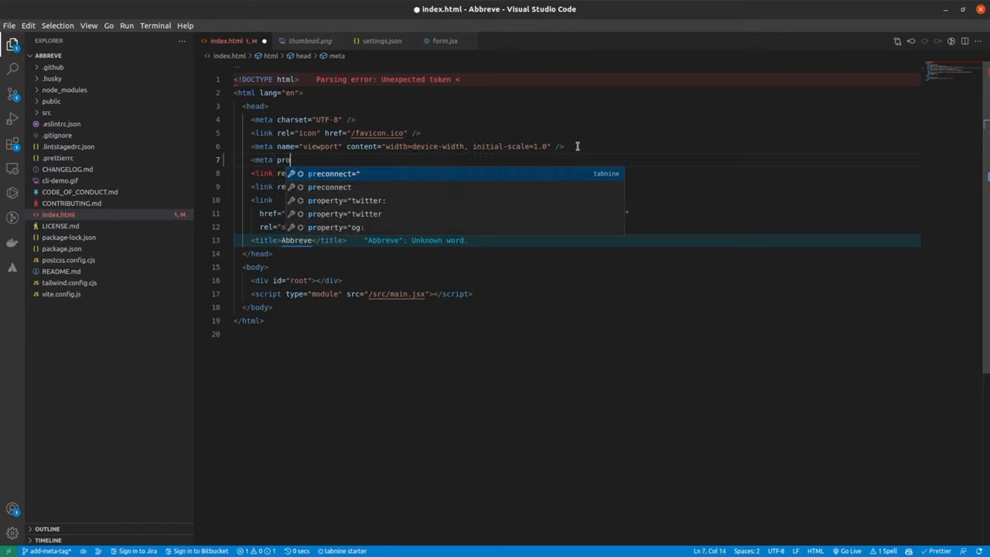
pyautogui.write('perty')
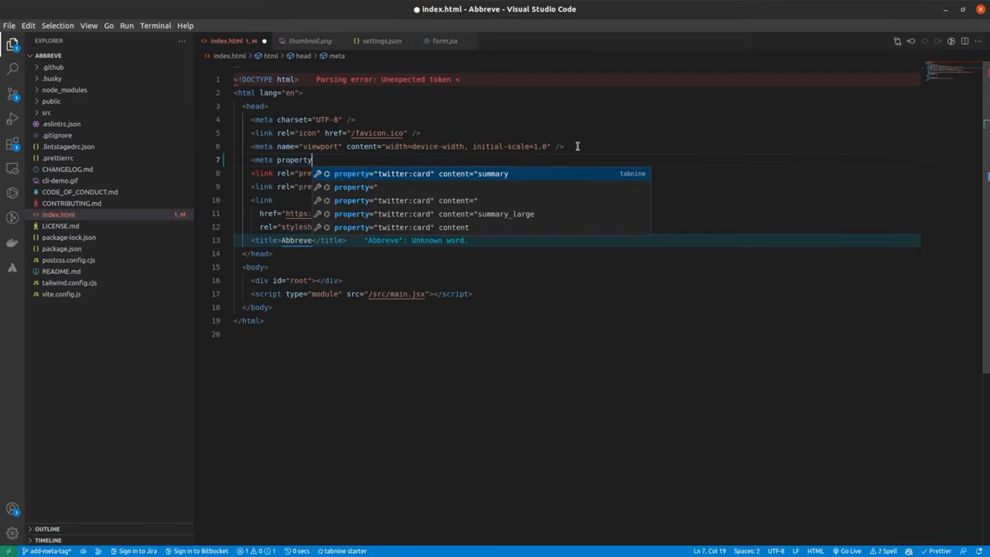
pyautogui.write('="')
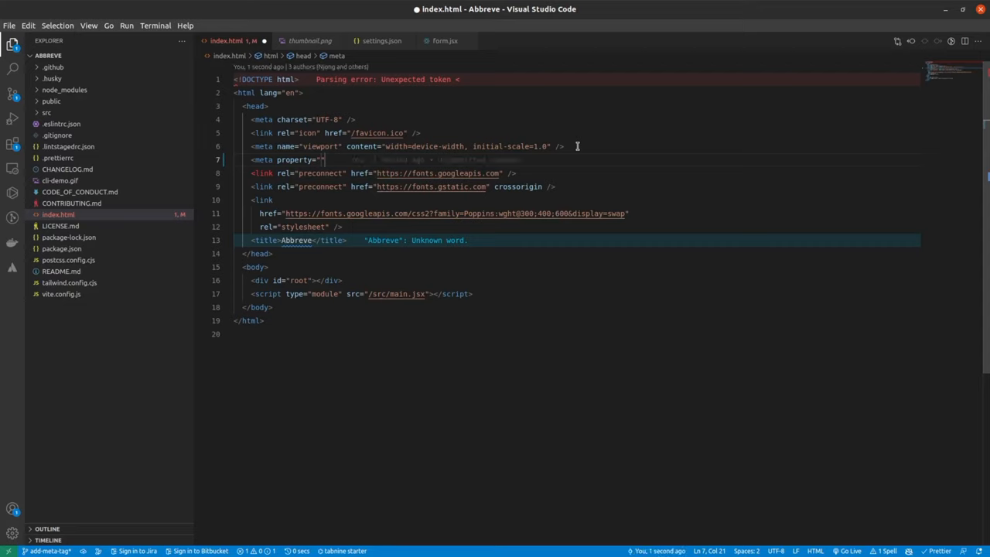
pyautogui.write('og:image')
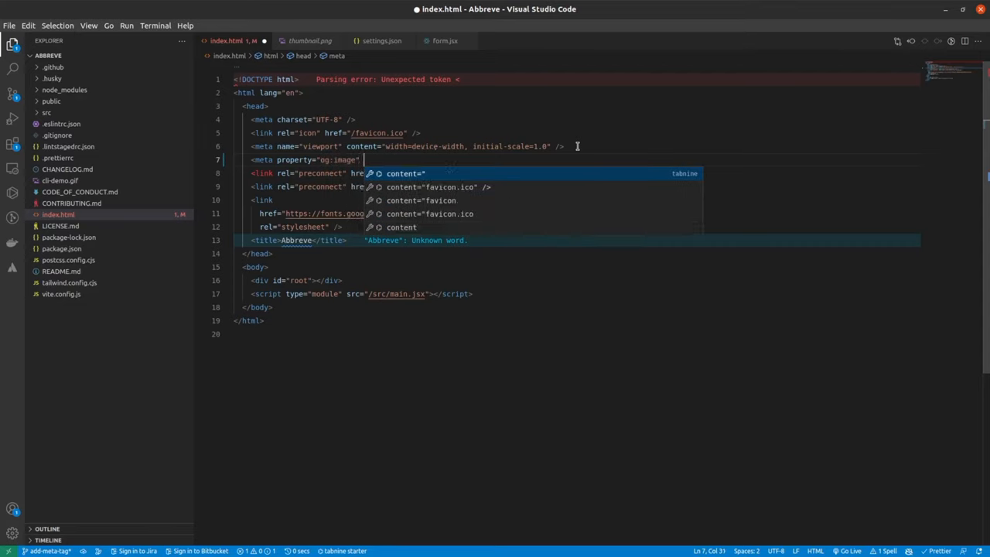
pyautogui.write('cont')
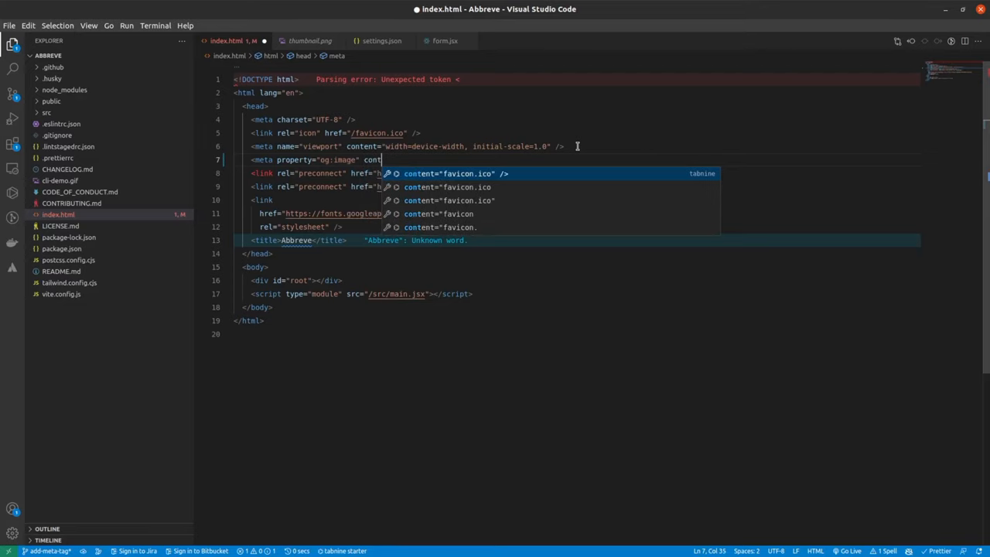
pyautogui.write('ent="" />')
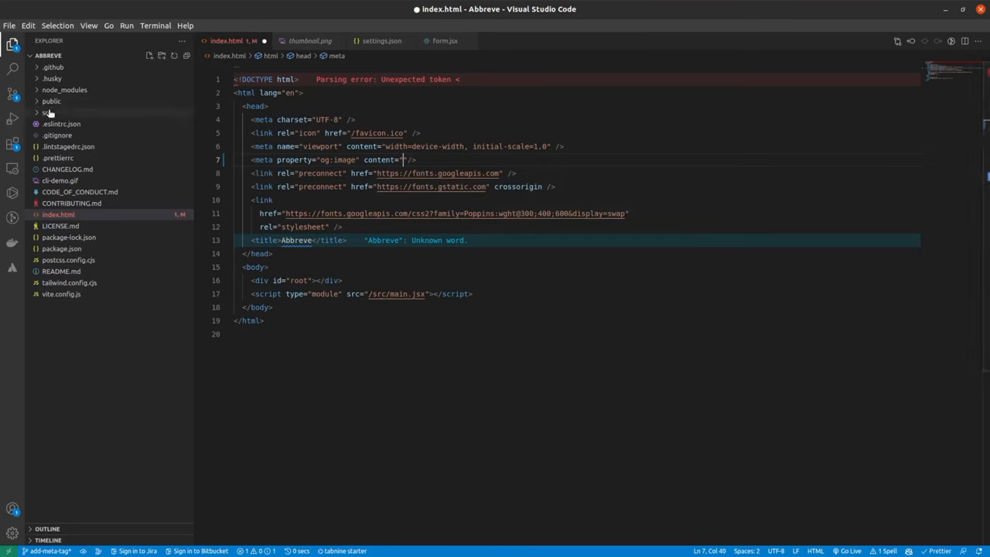
# Step: Fill the og:image content path with src/assets/ after checking the src folder
pyautogui.click(46, 112)
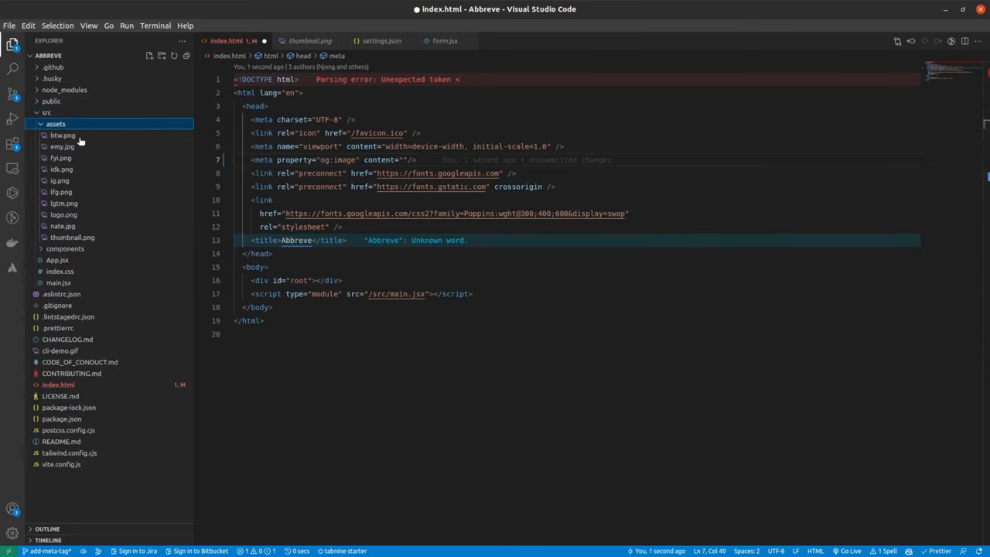
pyautogui.moveTo(276, 216)
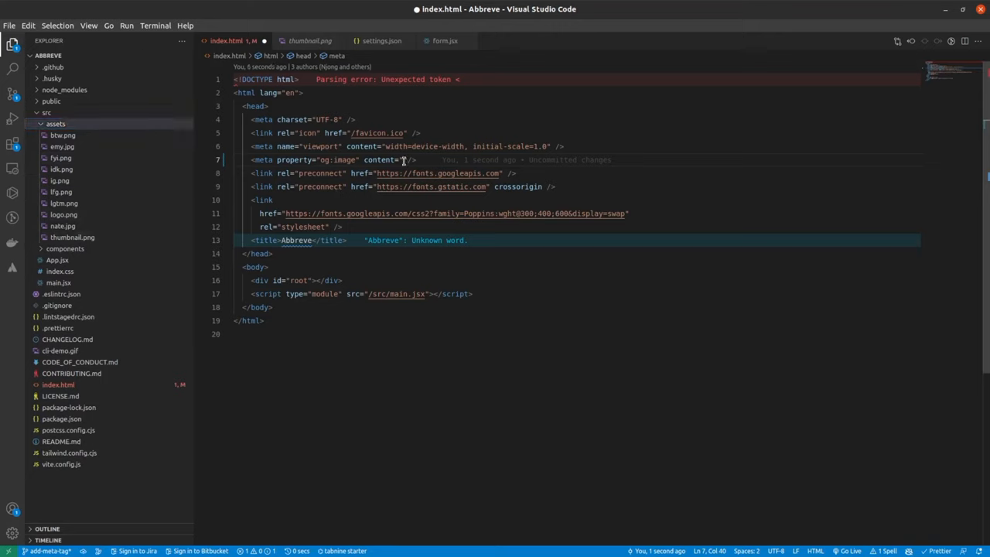
pyautogui.write('src/')
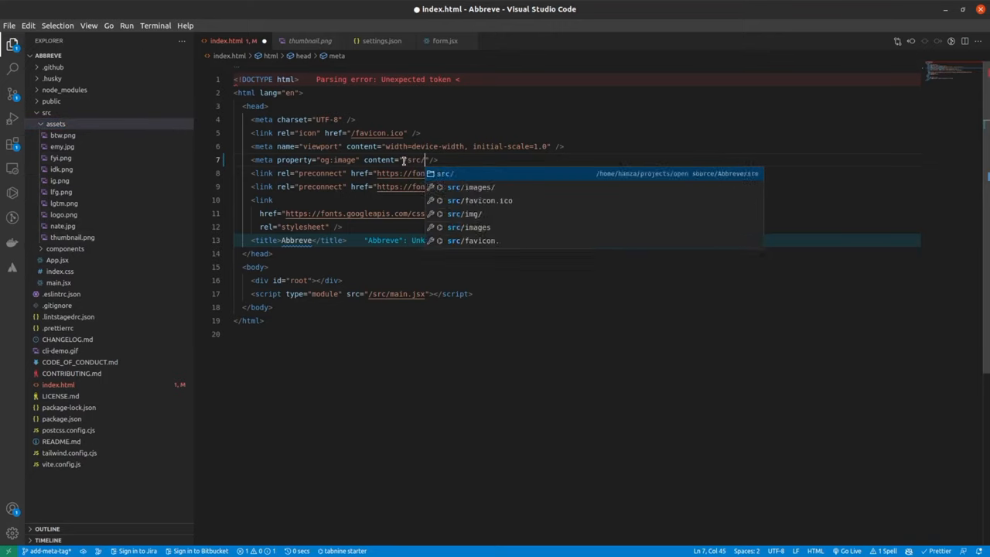
pyautogui.write('s')
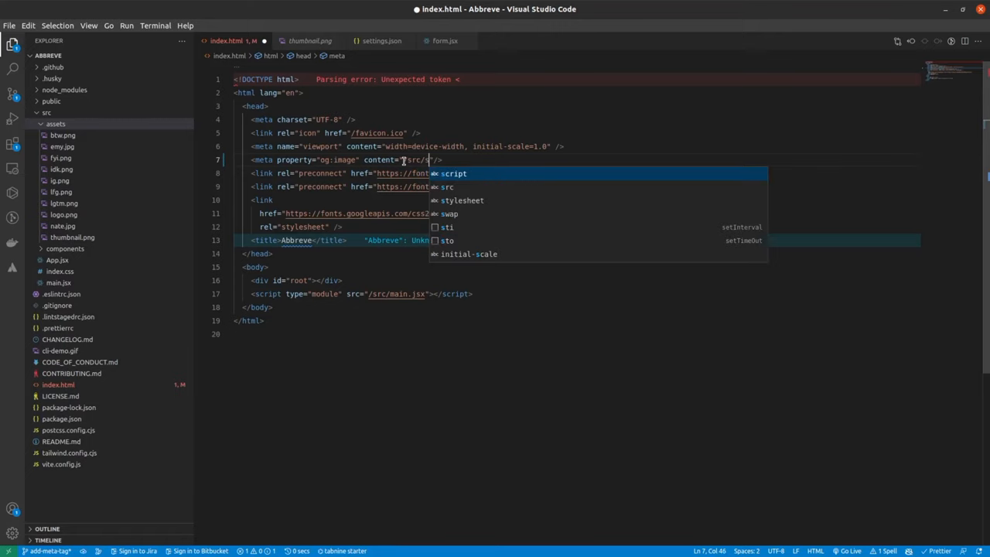
pyautogui.write('assets/')
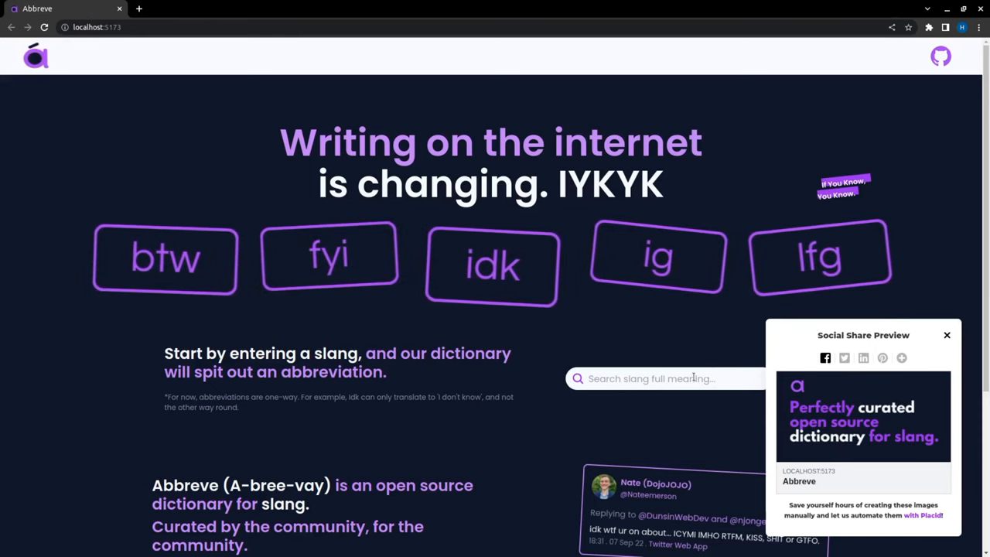
# Step: Switch to the browser to see the share preview with the thumbnail image
pyautogui.press('alt+tab')
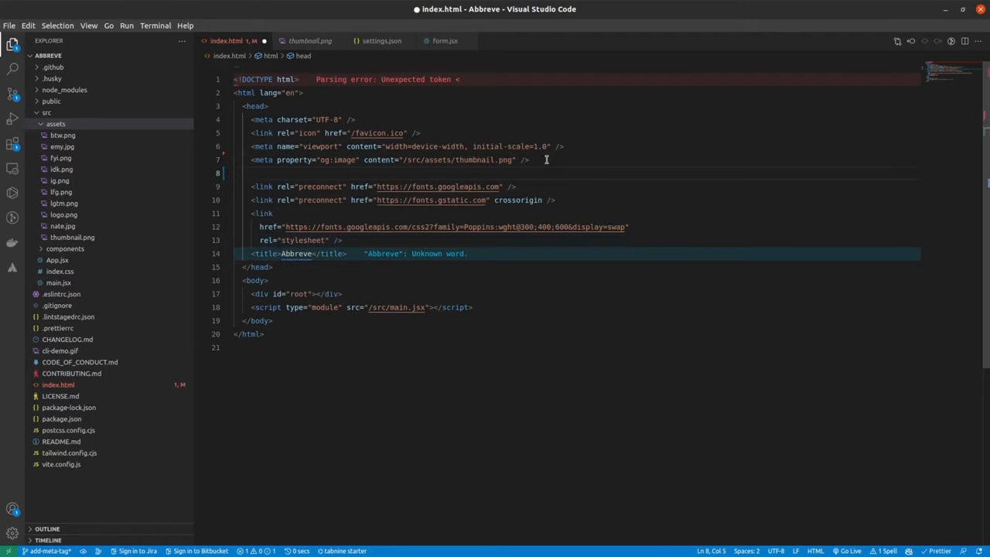
# Step: Add <meta name="description" content="Open-Source dictionary for slang."> below the og:image tag
pyautogui.write('meta')
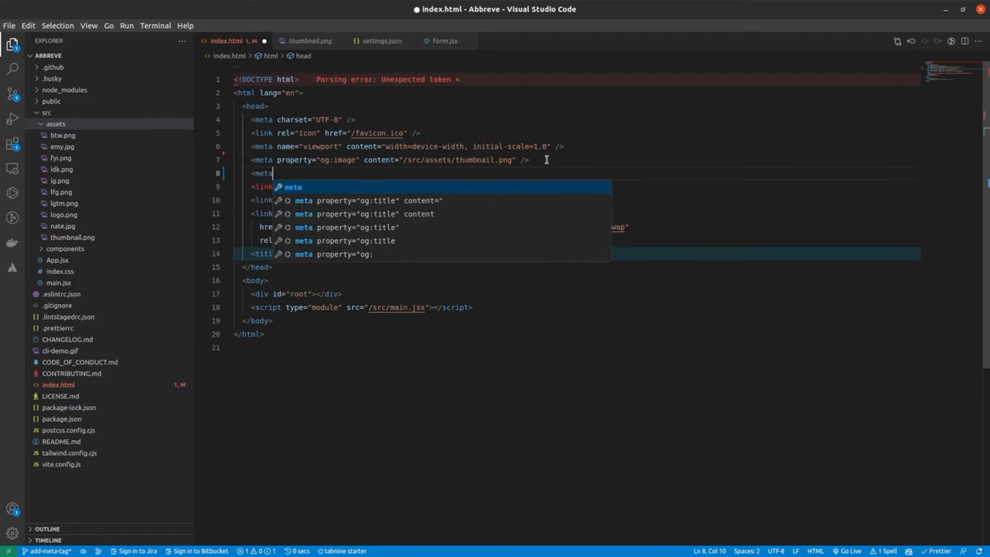
pyautogui.write('name')
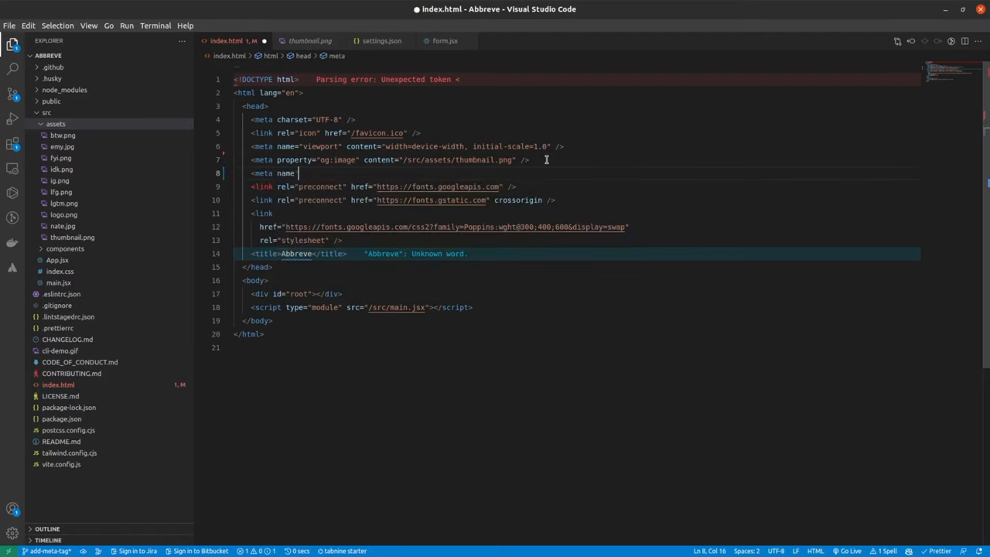
pyautogui.write('=""')
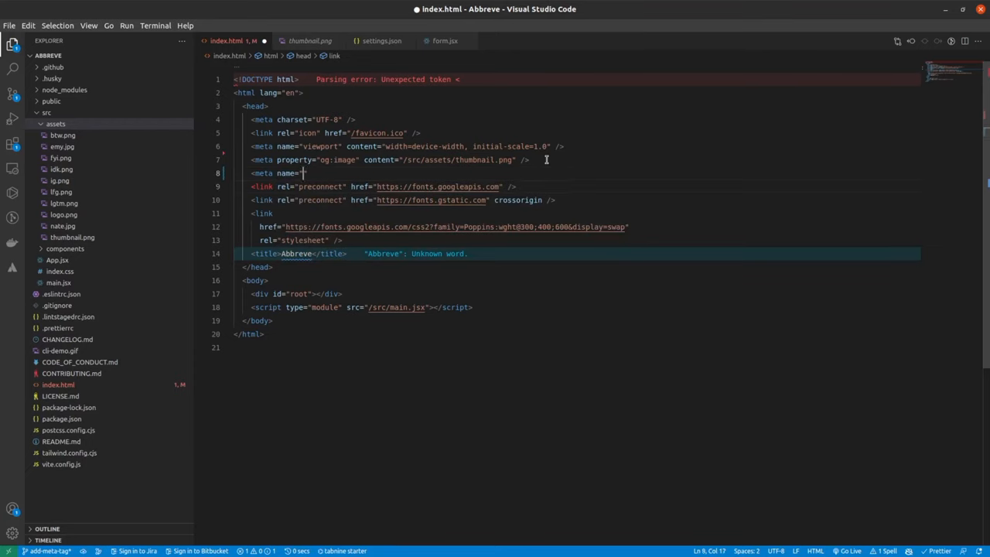
pyautogui.write('description" content=')
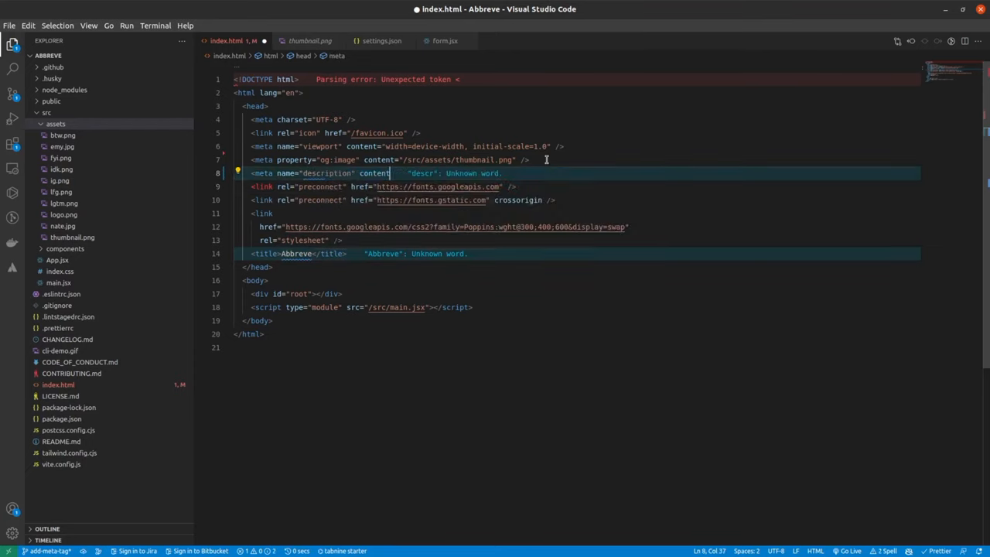
pyautogui.write('""')
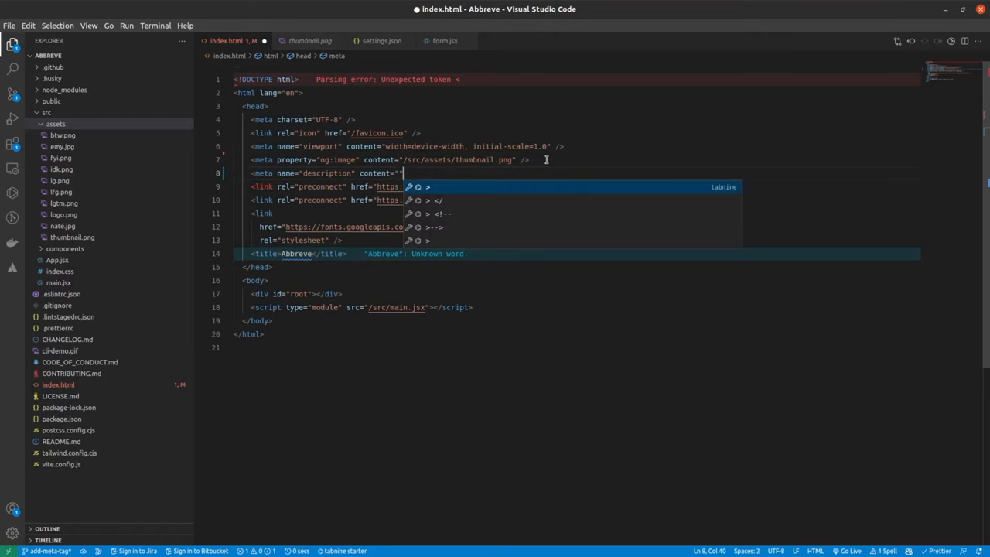
pyautogui.write('Open-Source d')
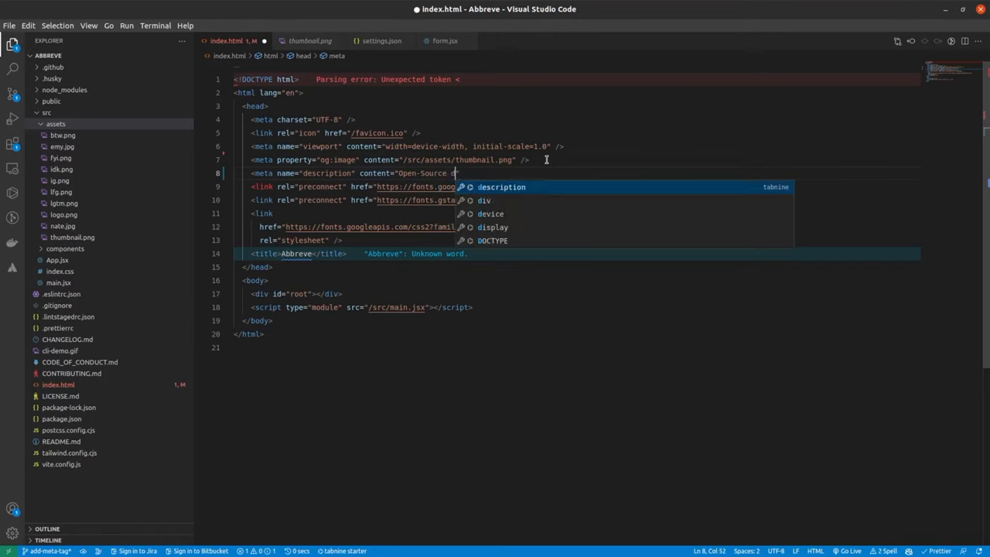
pyautogui.write('ictionary for s')
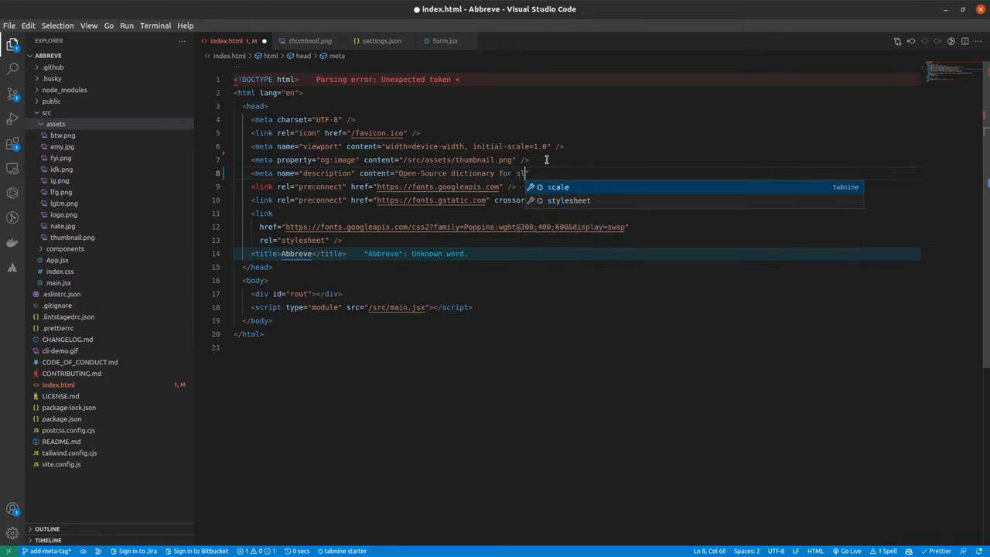
pyautogui.write('lang."/>')
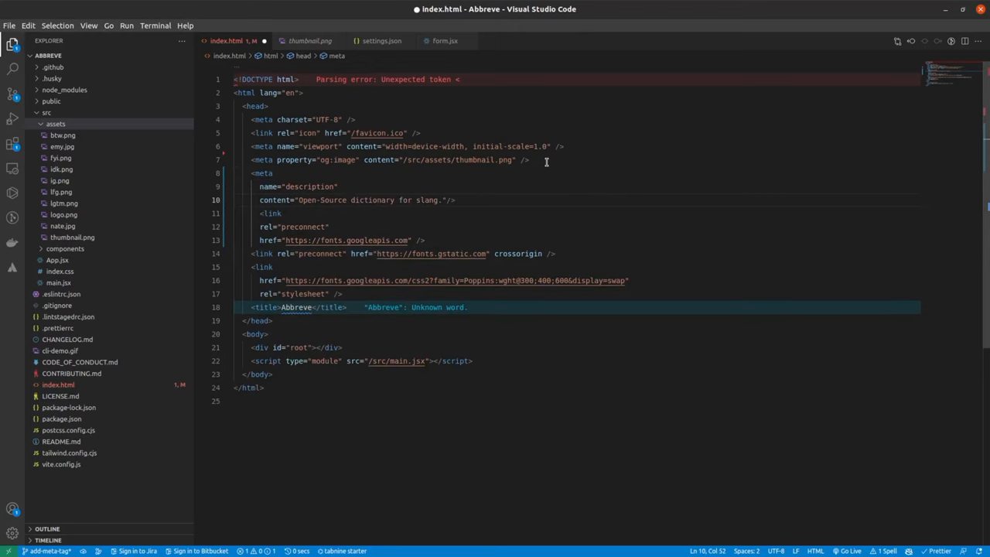
pyautogui.click(62, 8)
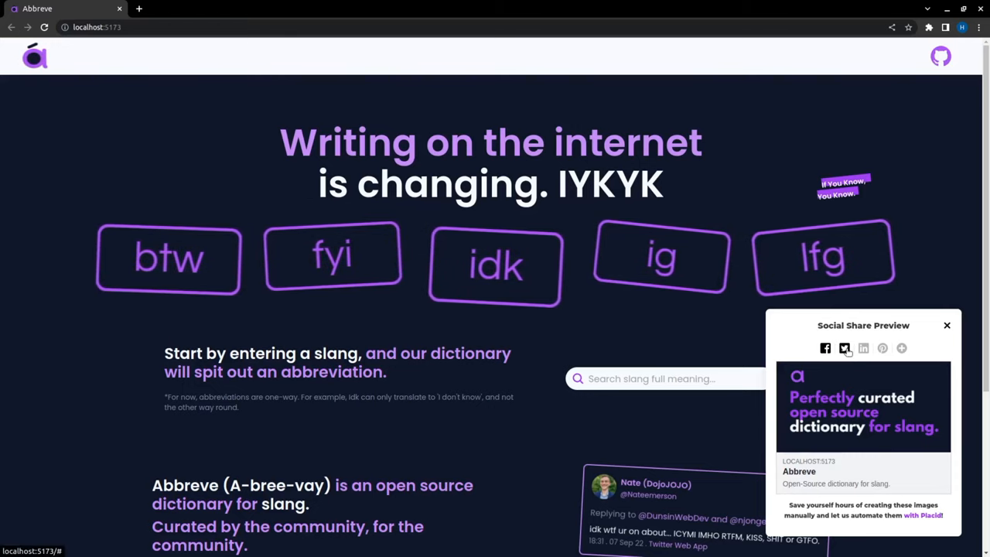
# Step: View the Twitter version of the share preview with the thumbnail and description
pyautogui.click(844, 347)
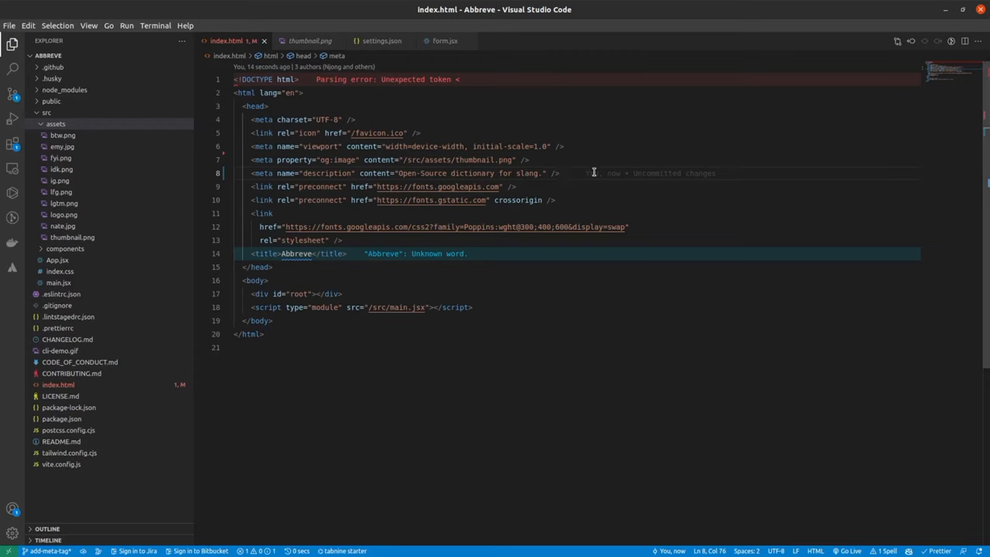
# Step: Write <meta name="twitter:card" content=…> on a new line after the description tag
pyautogui.write('<meta')
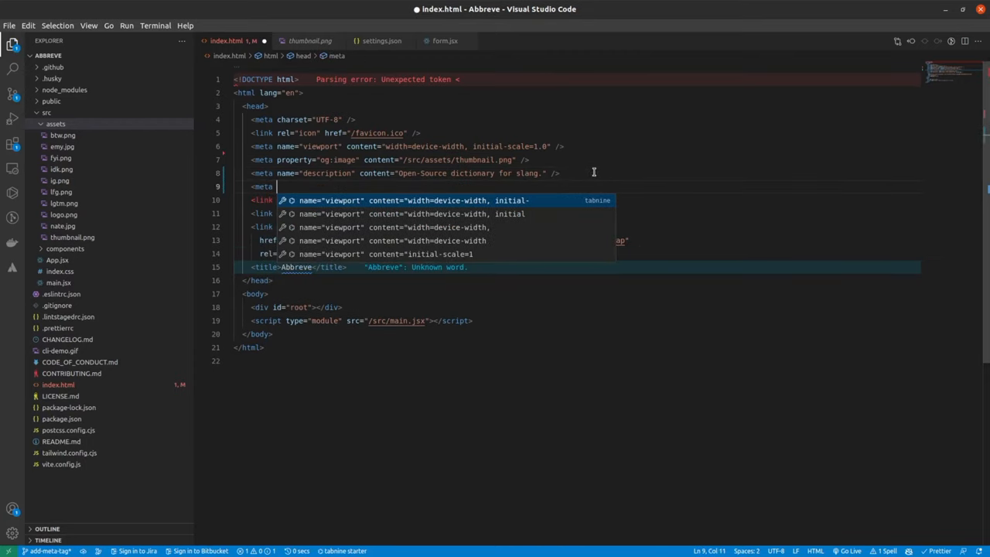
pyautogui.write('name="')
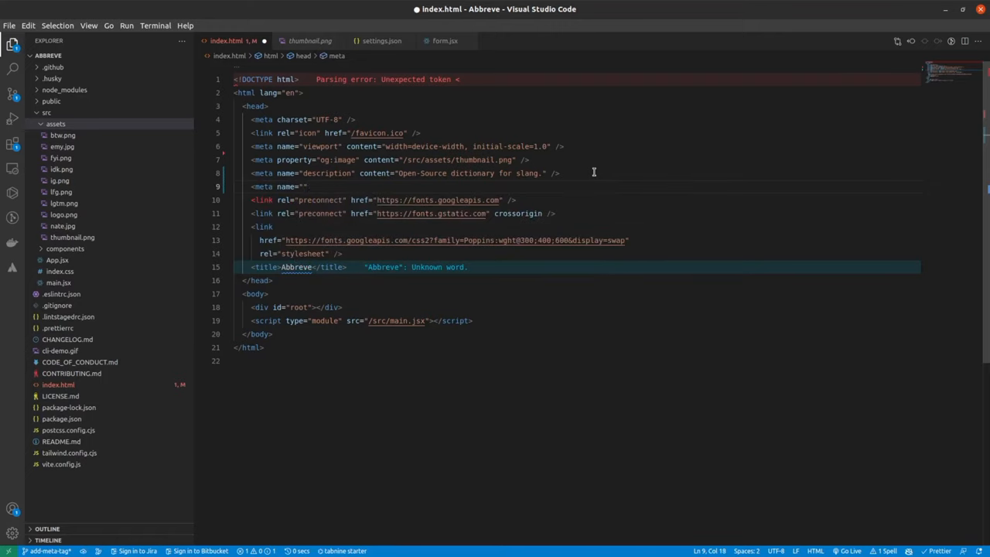
pyautogui.write('tw')
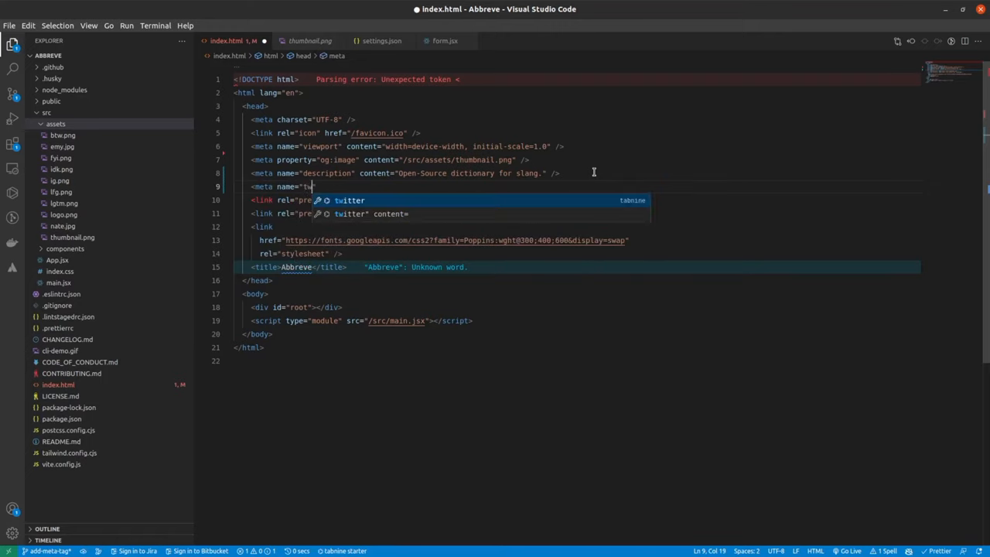
pyautogui.write('tter')
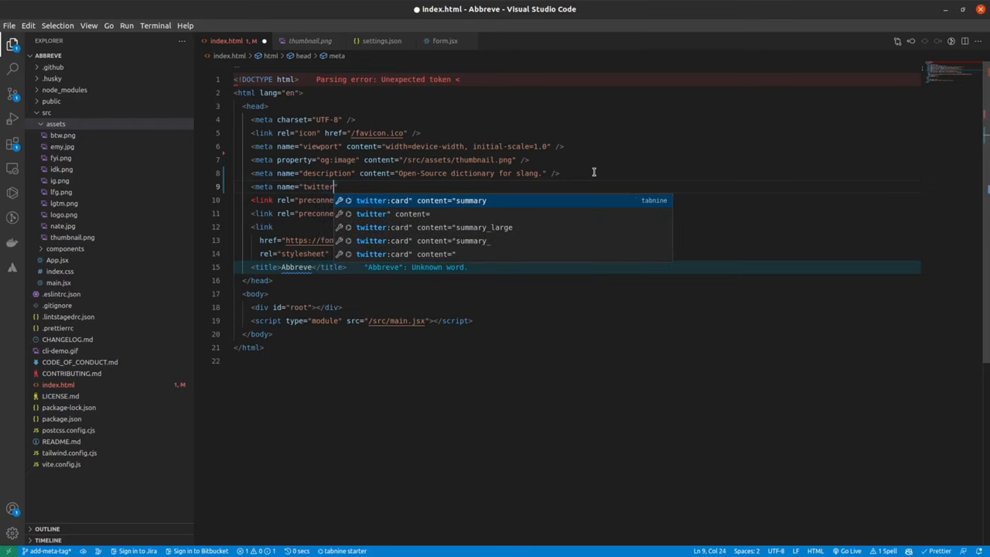
pyautogui.write(':card"')
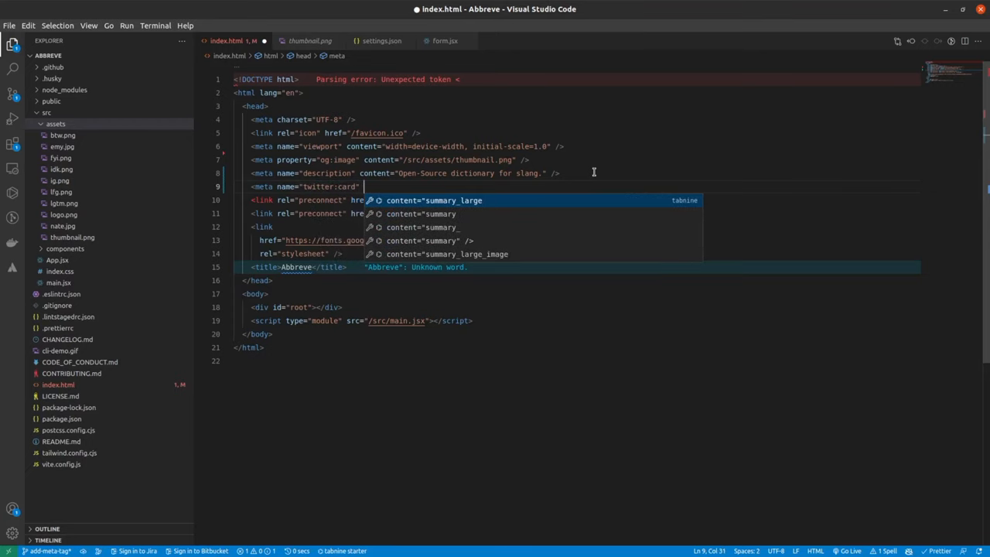
pyautogui.write('content')
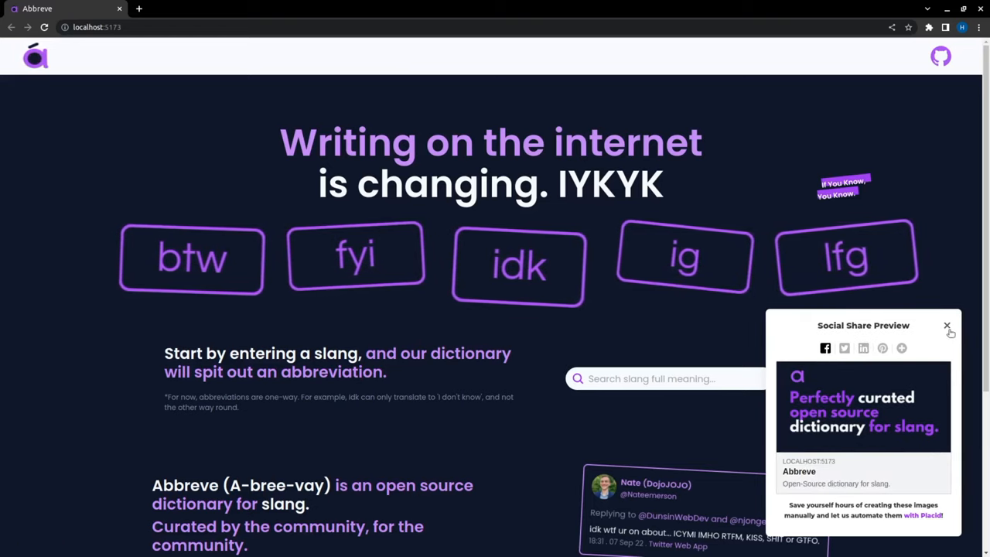
# Step: Dismiss the Social Share Preview after reviewing its thumbnail and description
pyautogui.click(947, 325)
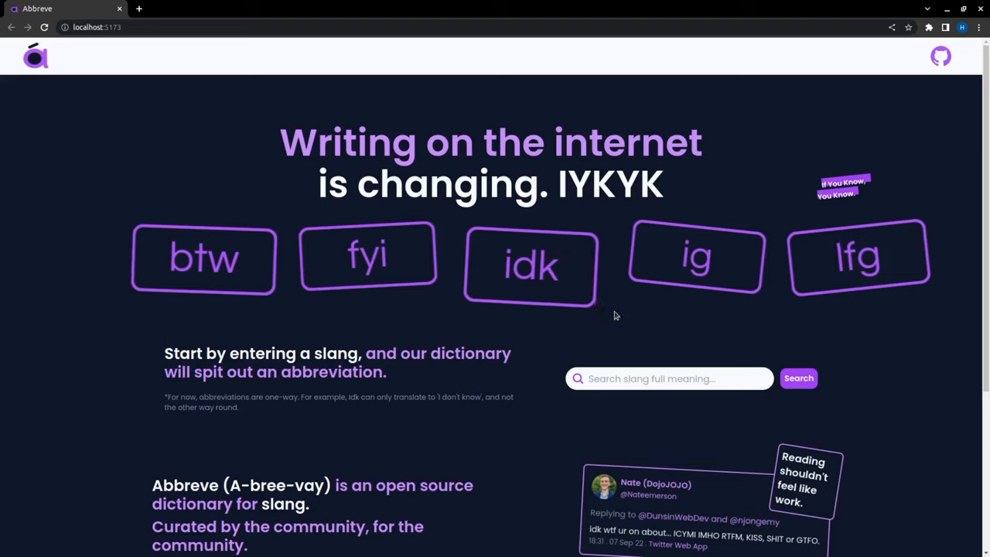
pyautogui.moveTo(720, 196)
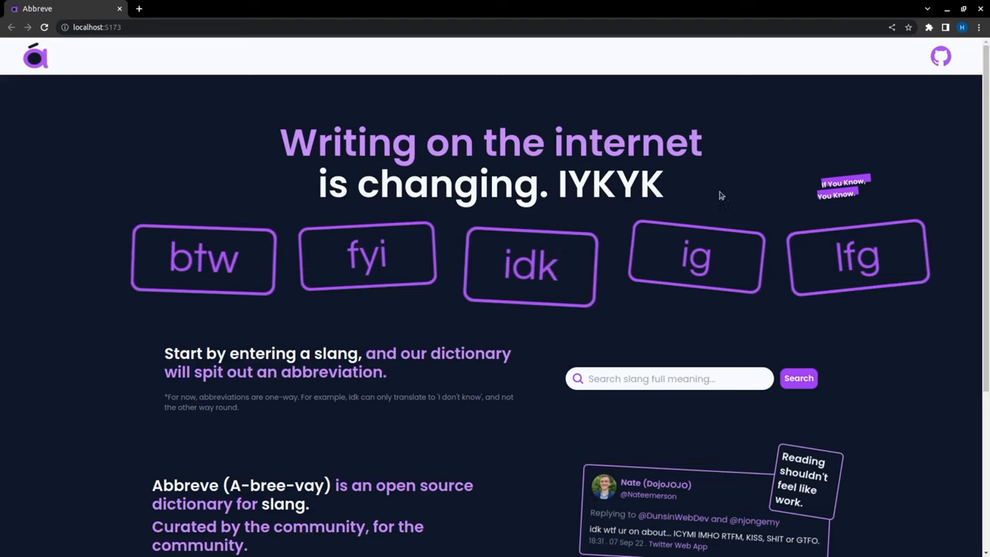